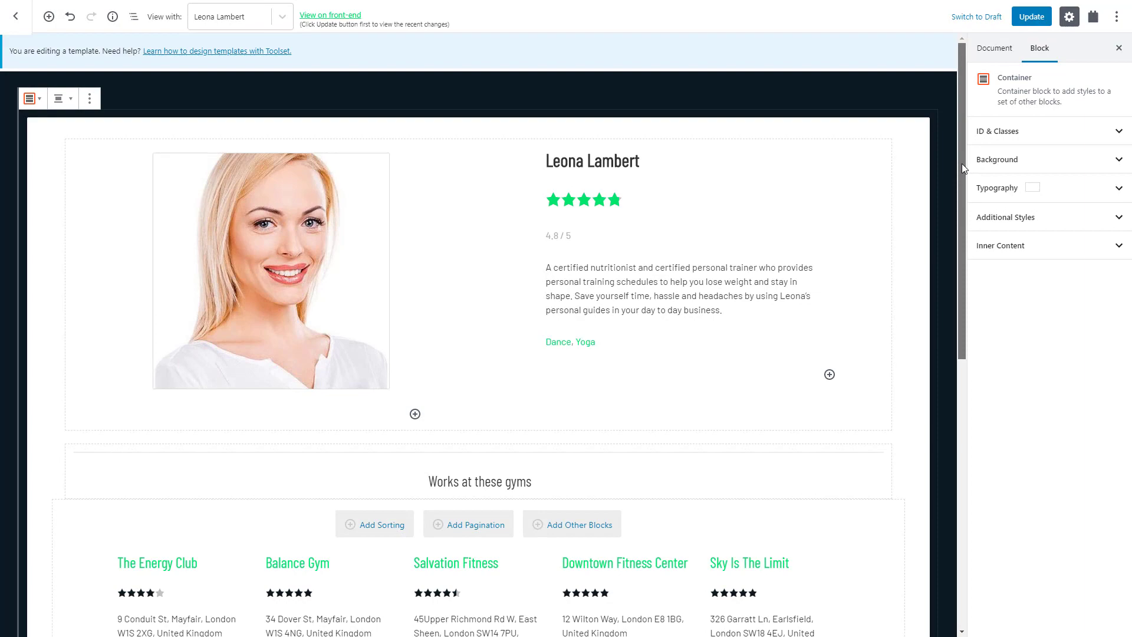
# Step: Scroll down to the trainers View and its loop of trainer cards
pyautogui.scroll(-3)
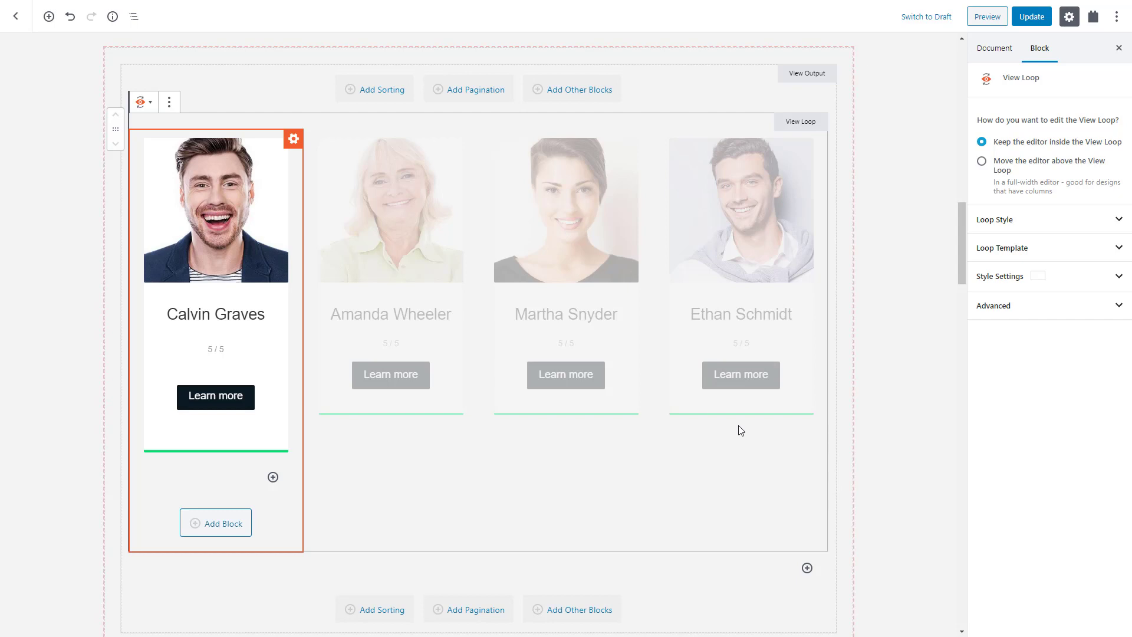
pyautogui.moveTo(260, 519)
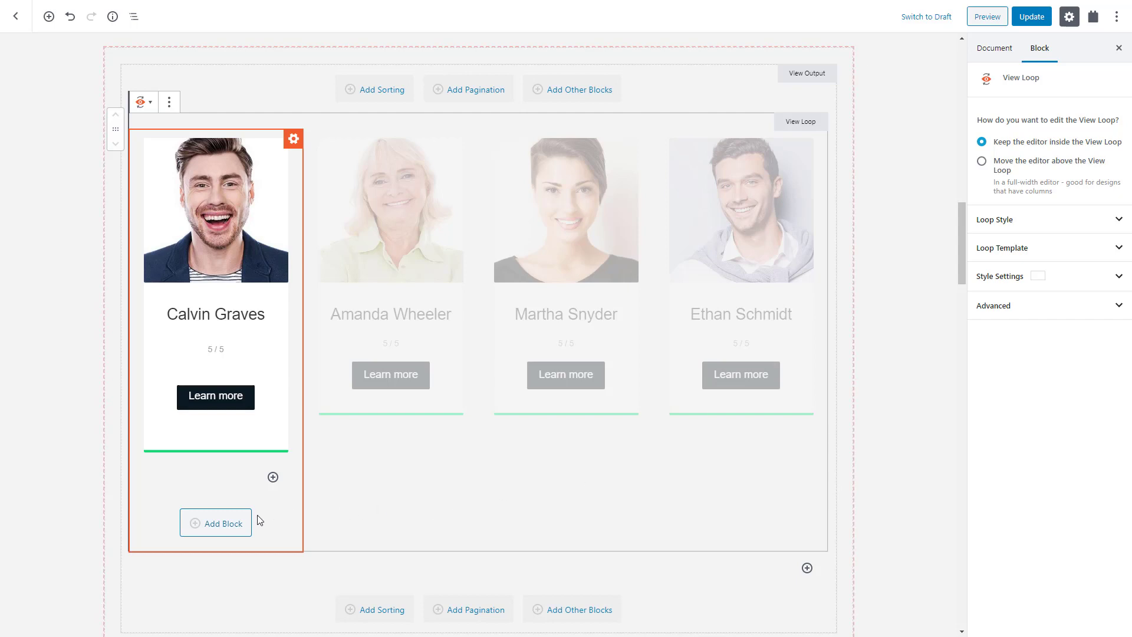
# Step: Insert a Star Rating block sourced dynamically from Field Group for Personal Trainers → Trainer Rating
pyautogui.click(214, 523)
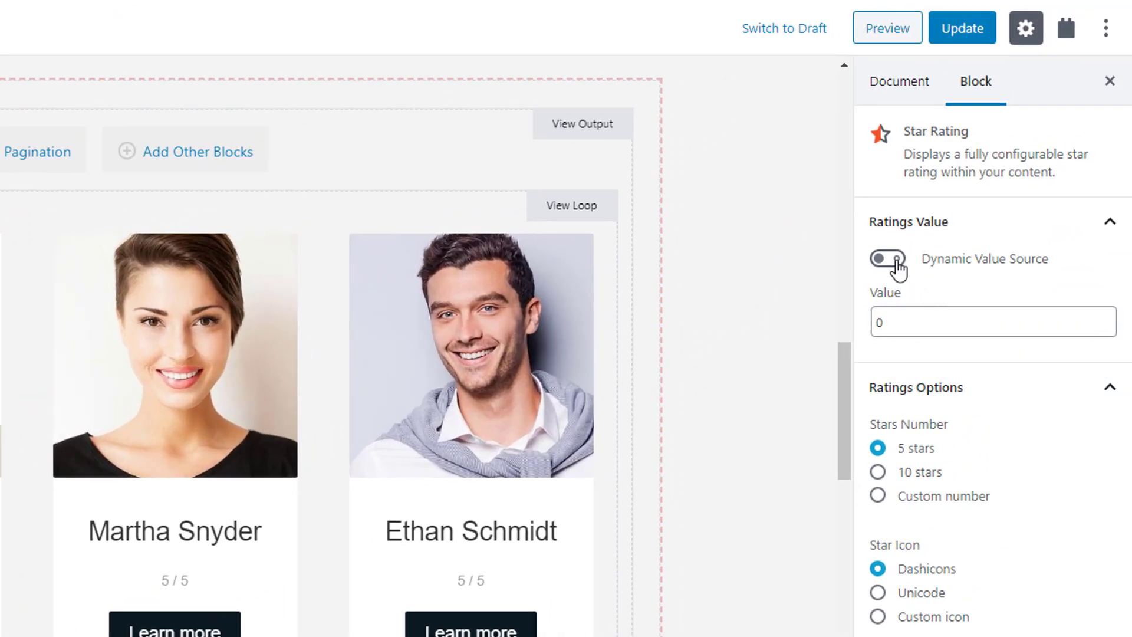
pyautogui.click(887, 258)
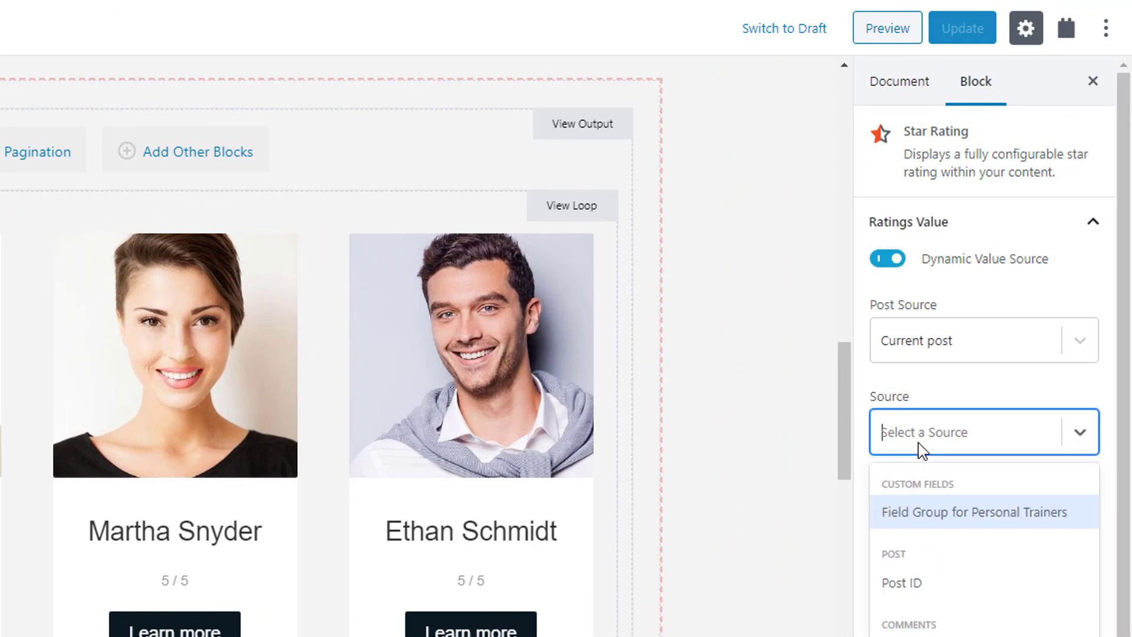
pyautogui.click(974, 512)
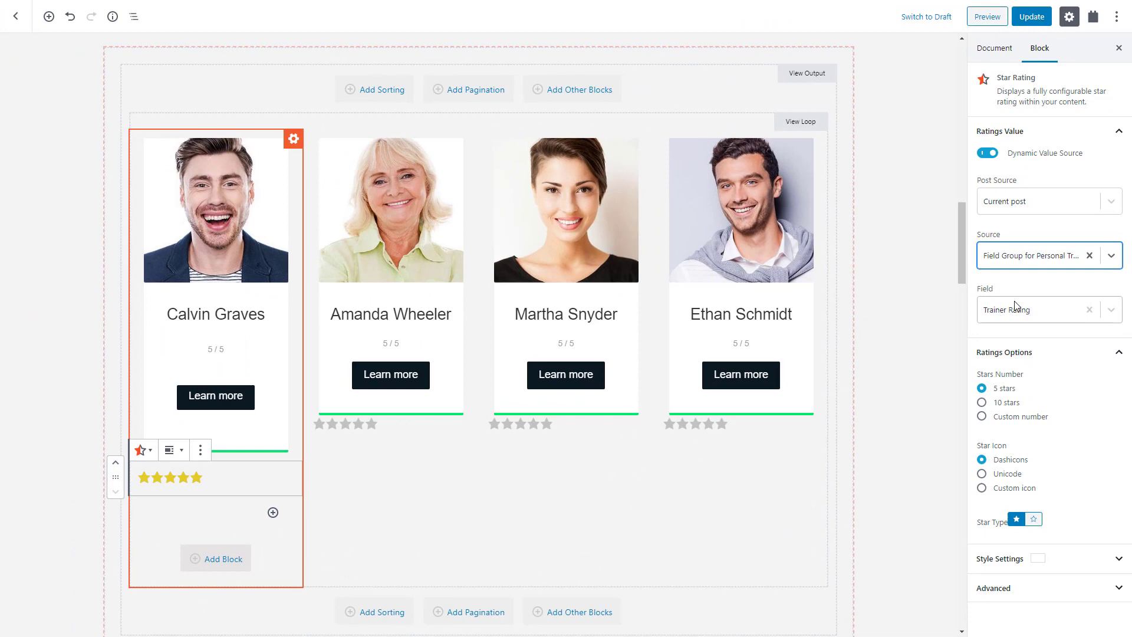
pyautogui.click(169, 450)
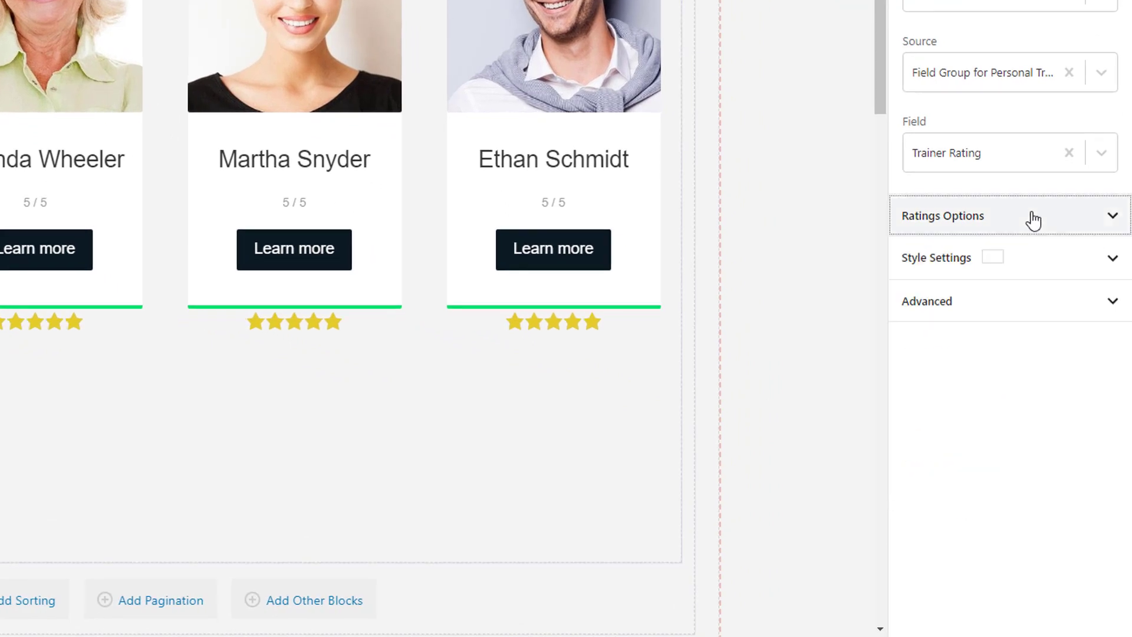
# Step: Under Style Settings, choose Custom Color for the star icon colour
pyautogui.click(936, 257)
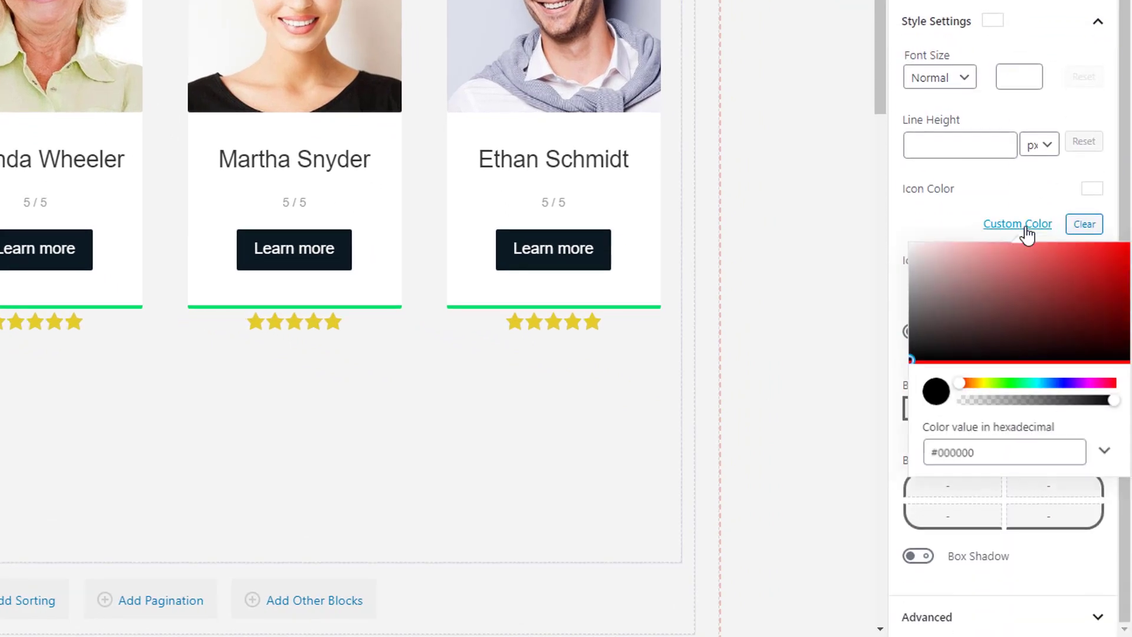
pyautogui.click(1004, 456)
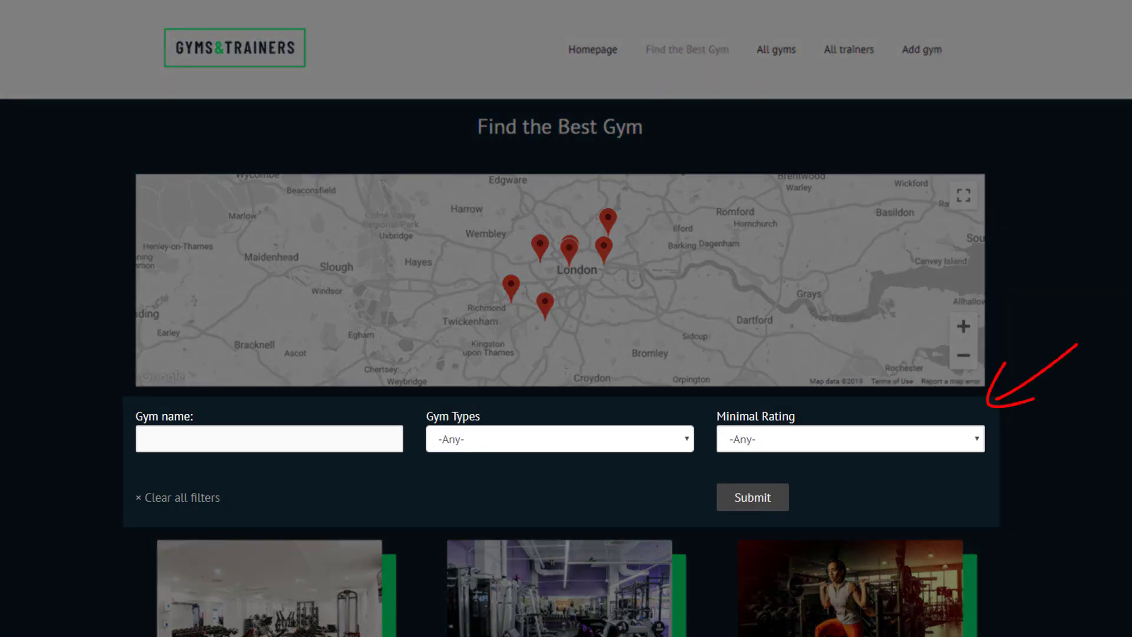
pyautogui.scroll(-3)
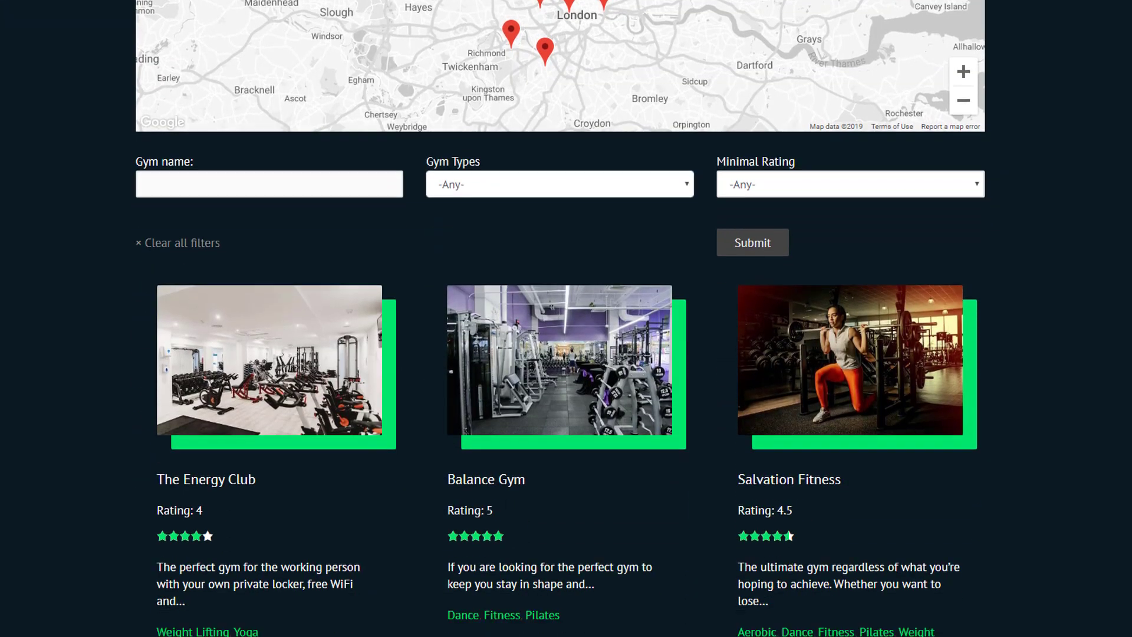
pyautogui.scroll(-3)
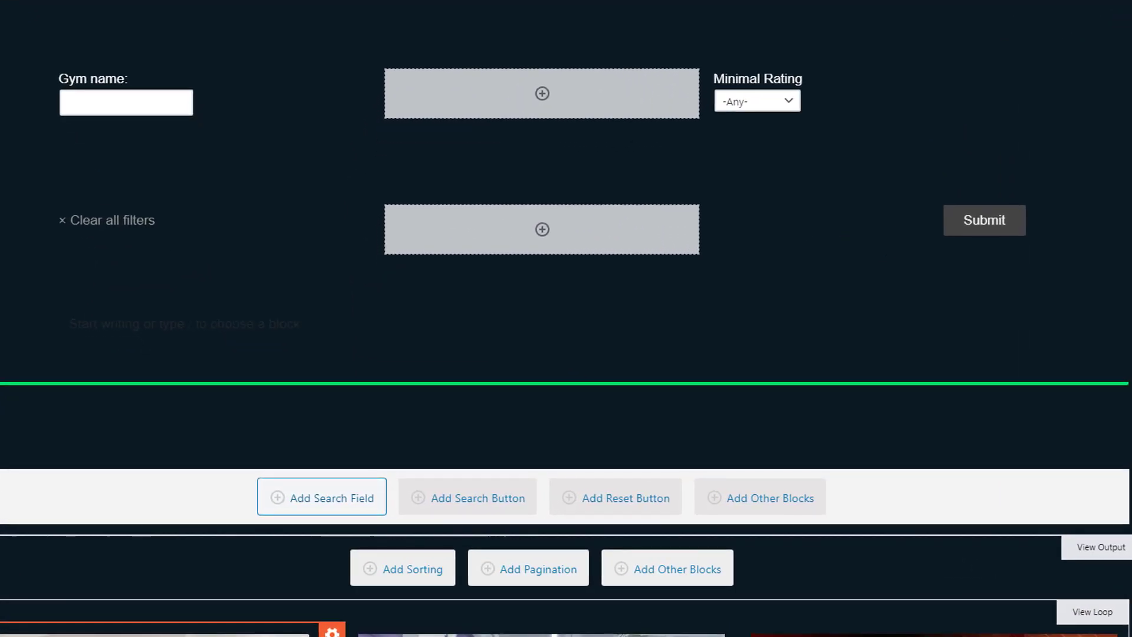
# Step: Insert a custom search filter on the Gym Types field and review its style settings
pyautogui.click(322, 497)
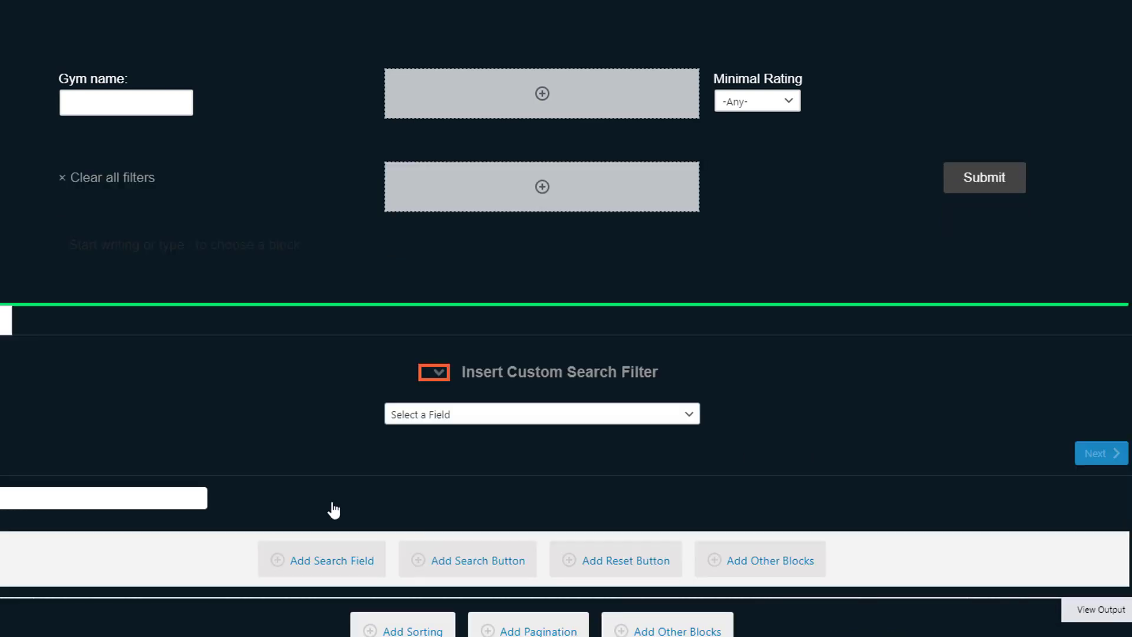
pyautogui.click(541, 414)
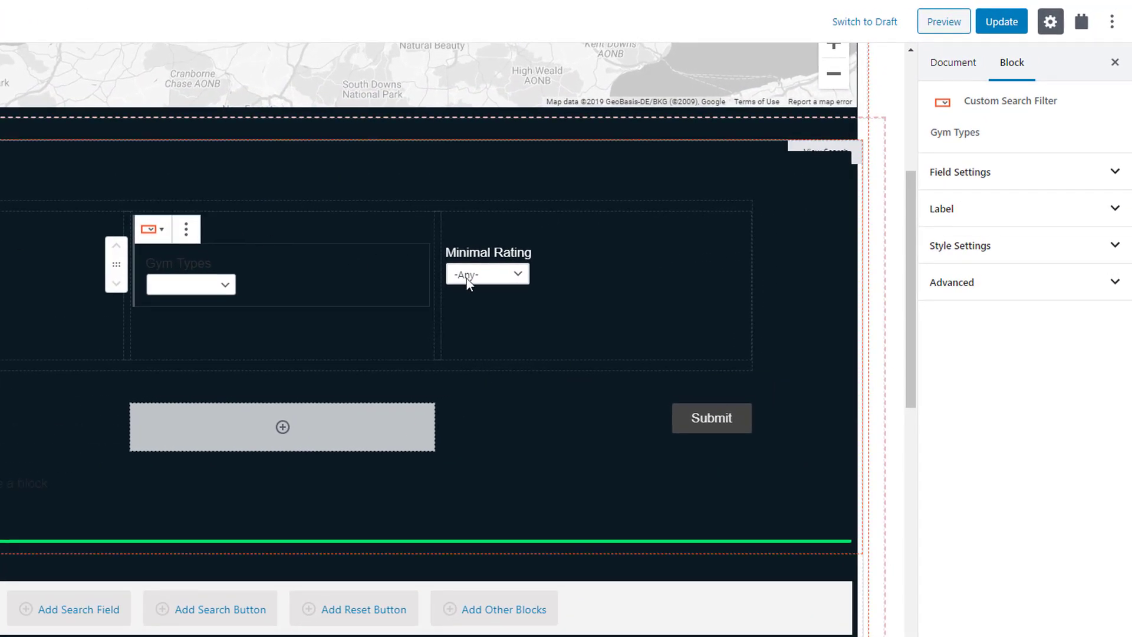
pyautogui.click(961, 245)
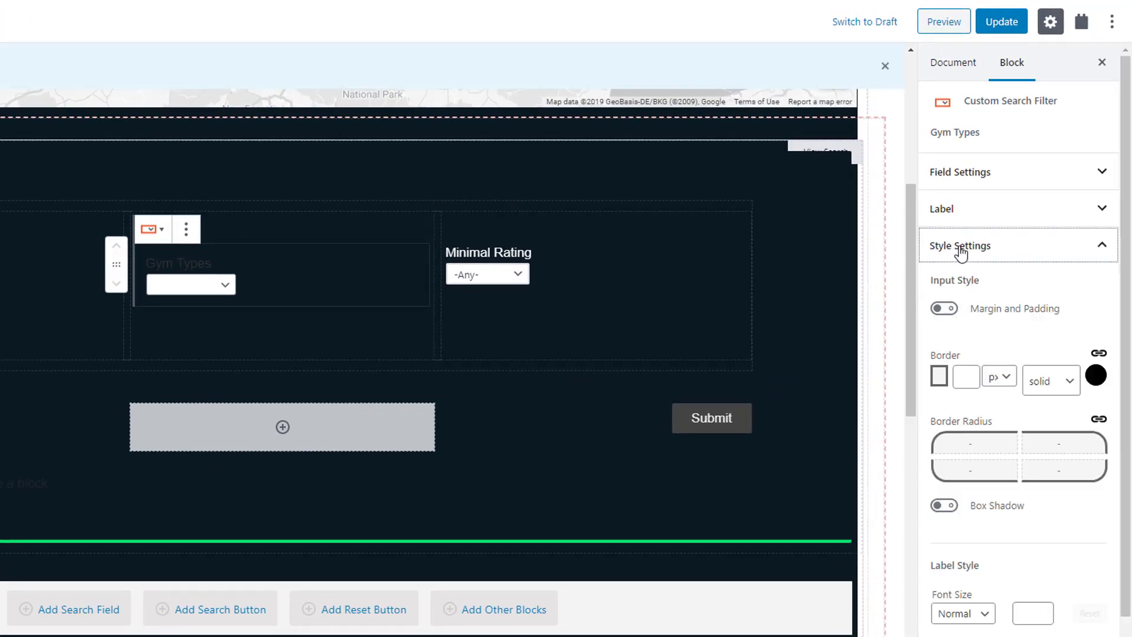
pyautogui.scroll(-3)
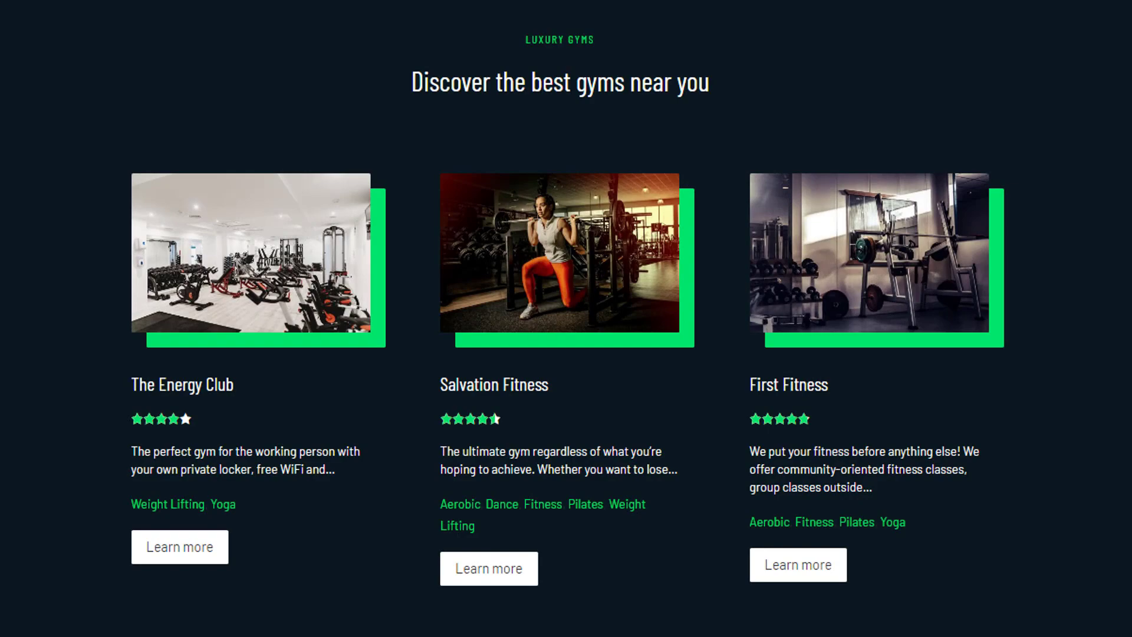
# Step: From Salvation Fitness, search Find the Best Gym for Dance gyms rated 4 and above
pyautogui.click(488, 569)
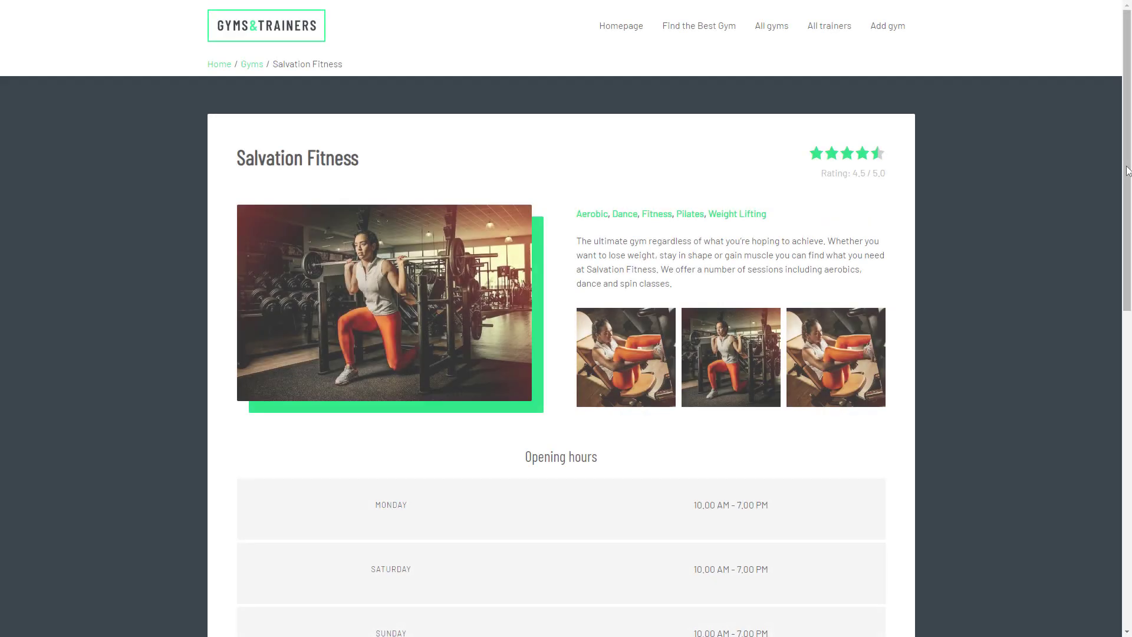
pyautogui.scroll(-3)
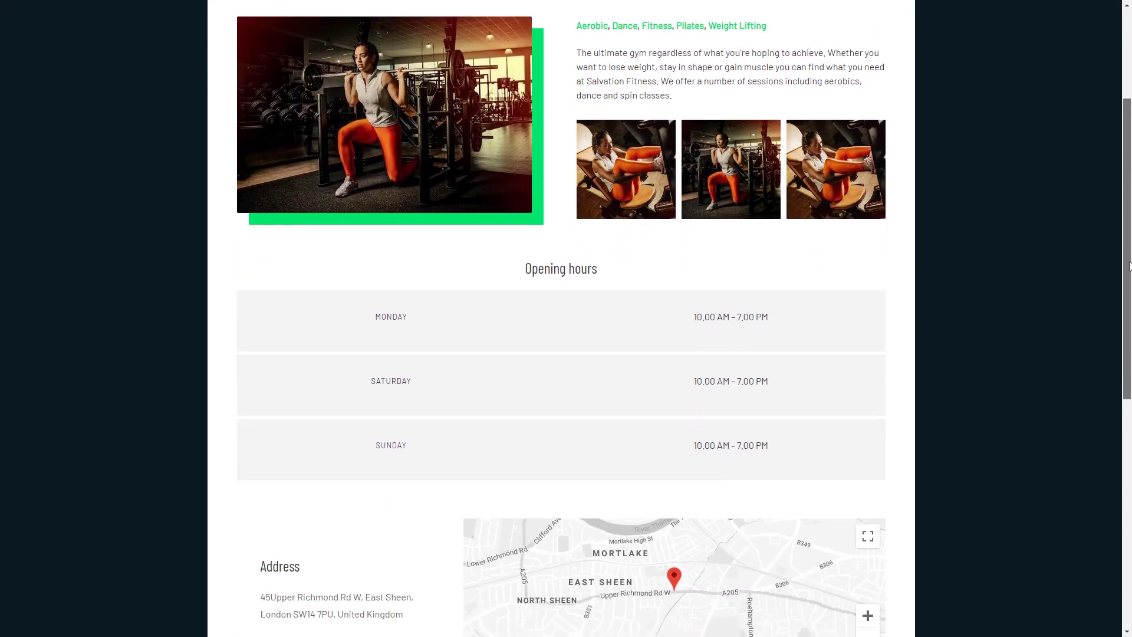
pyautogui.scroll(-3)
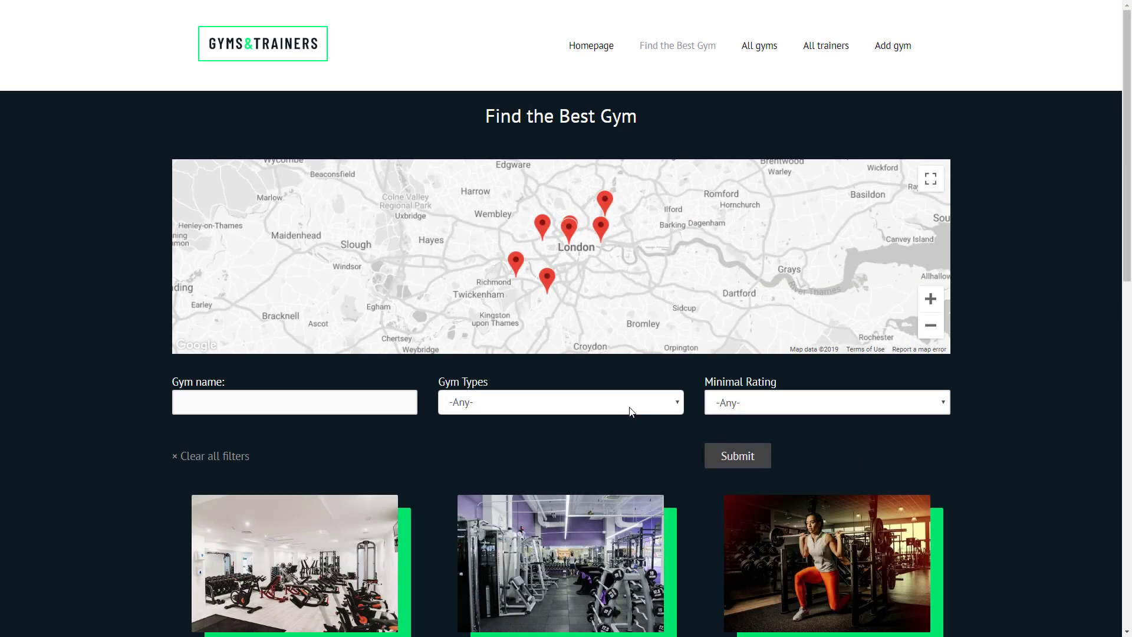
pyautogui.click(561, 402)
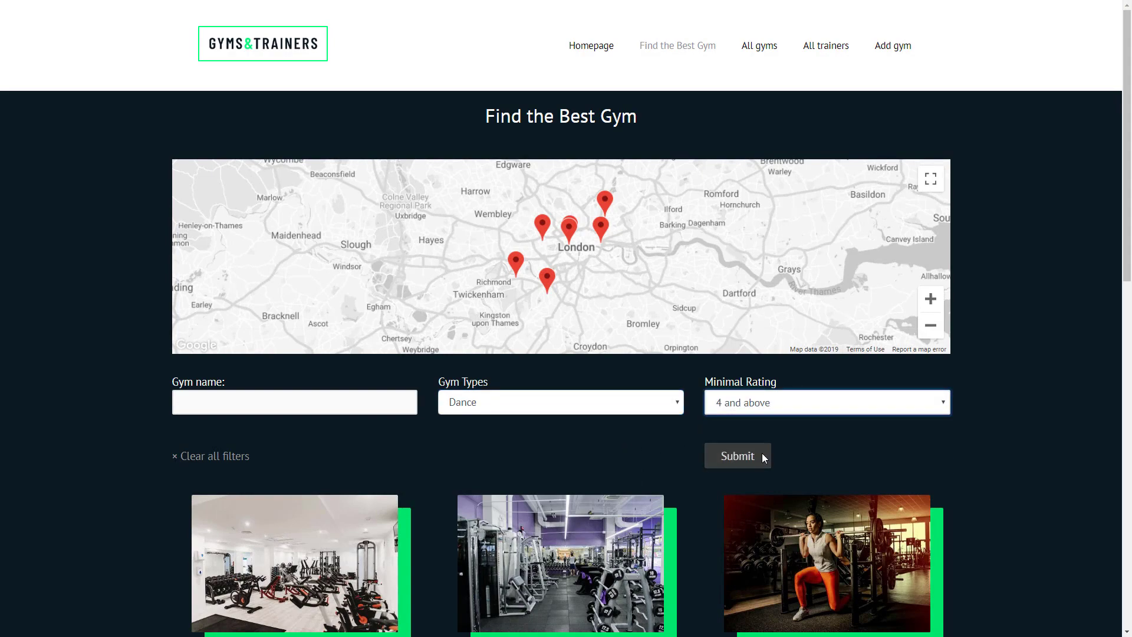
pyautogui.click(826, 44)
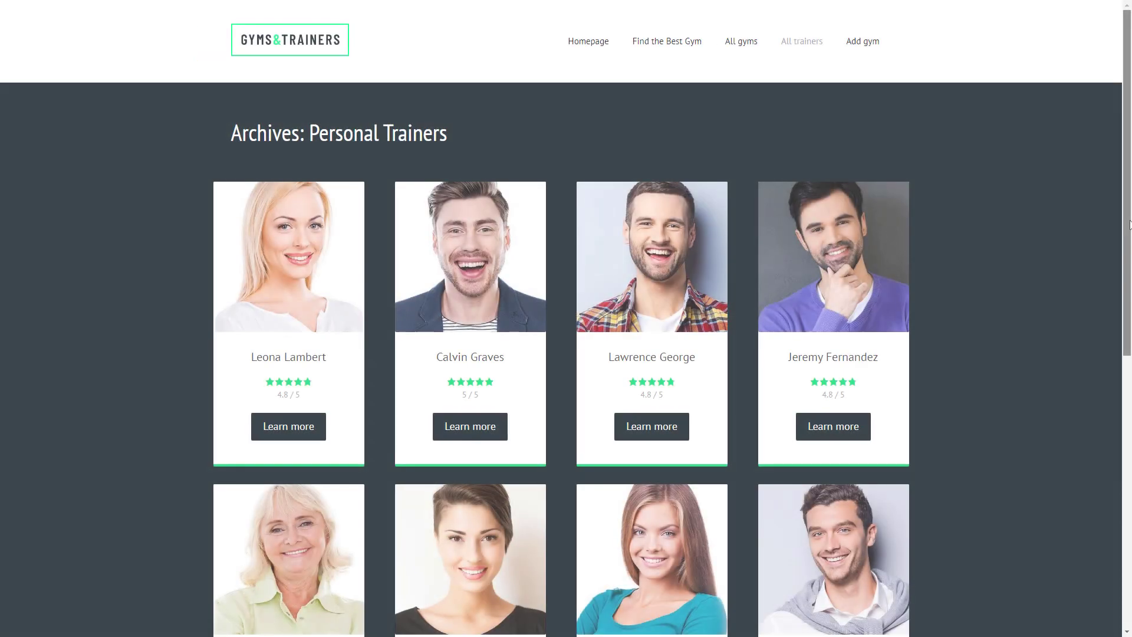
# Step: On the All Gyms map, select a marker to reveal Performance Ground
pyautogui.scroll(-3)
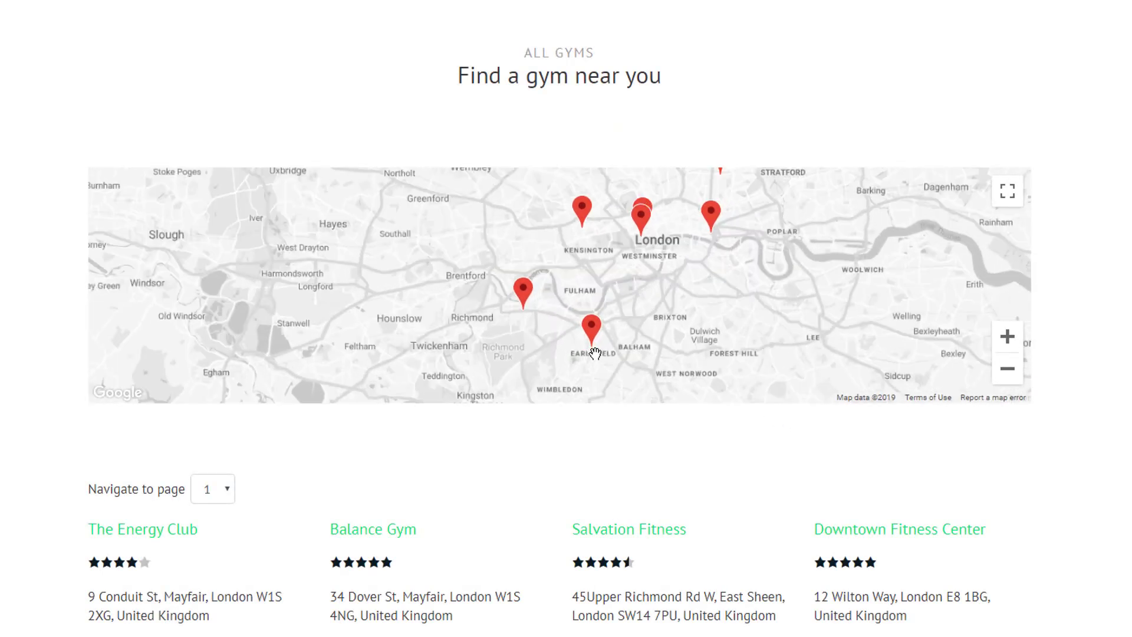
pyautogui.click(588, 331)
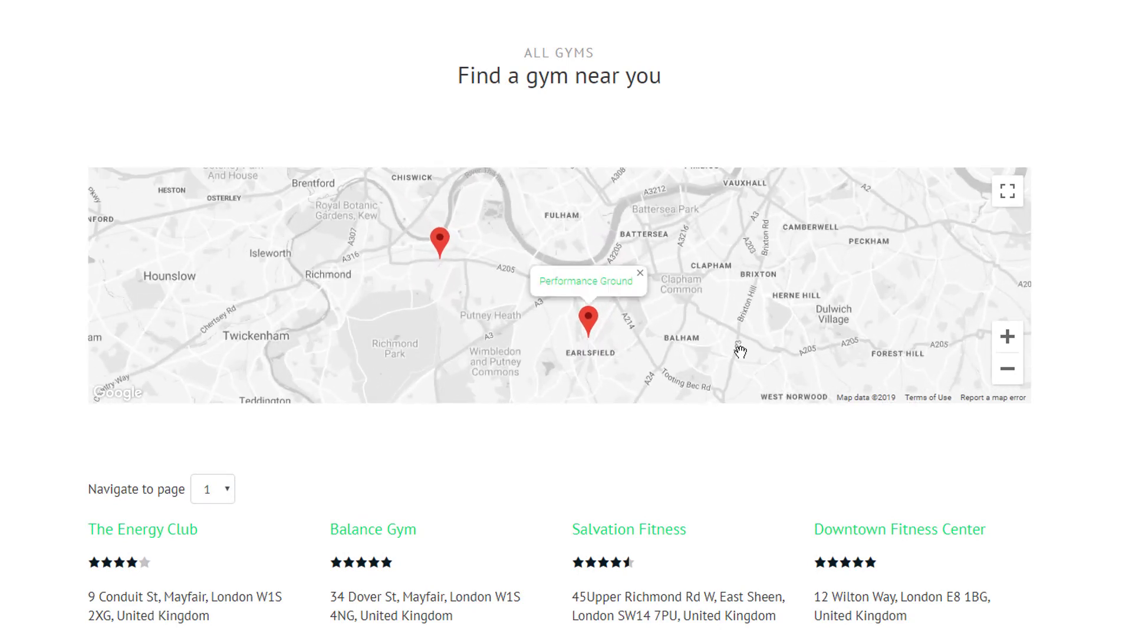